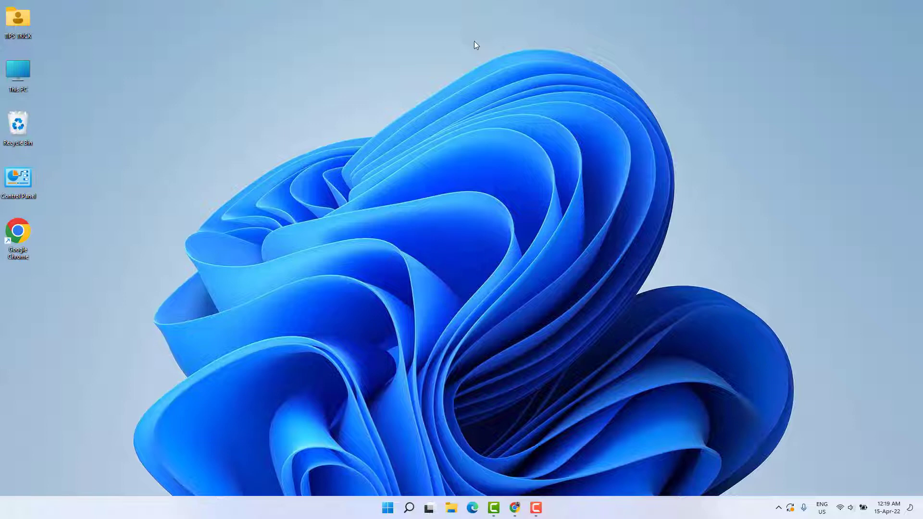
mouse_move(475, 186)
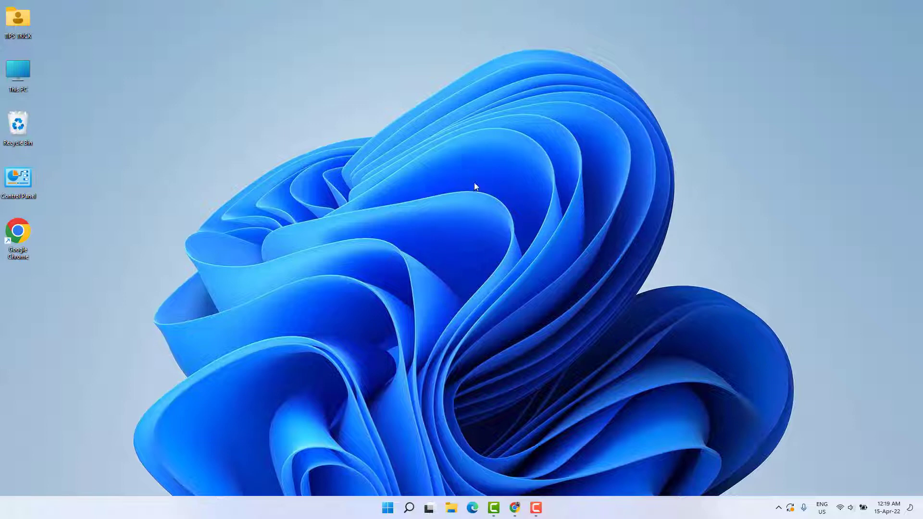
- Find and launch main.cpl from Windows Search to reach the mouse settings
left_click(409, 508)
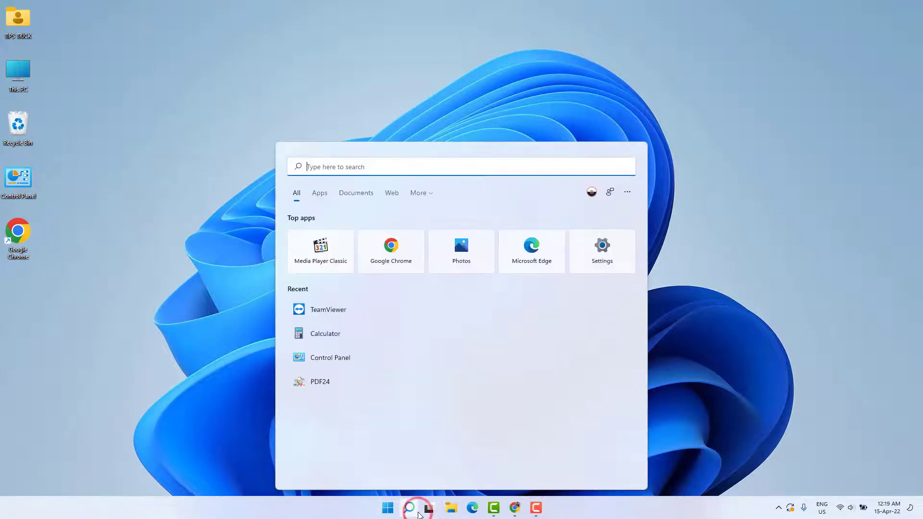
type("main")
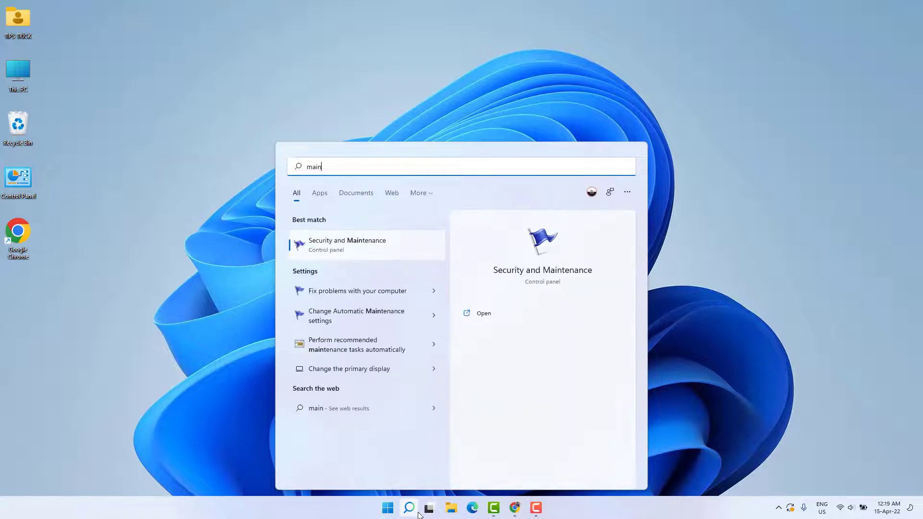
type(".cpl")
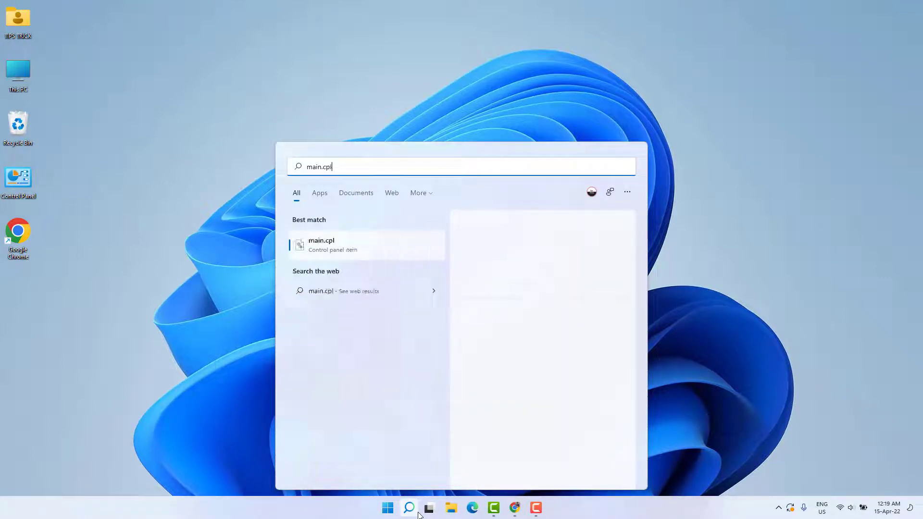
left_click(321, 244)
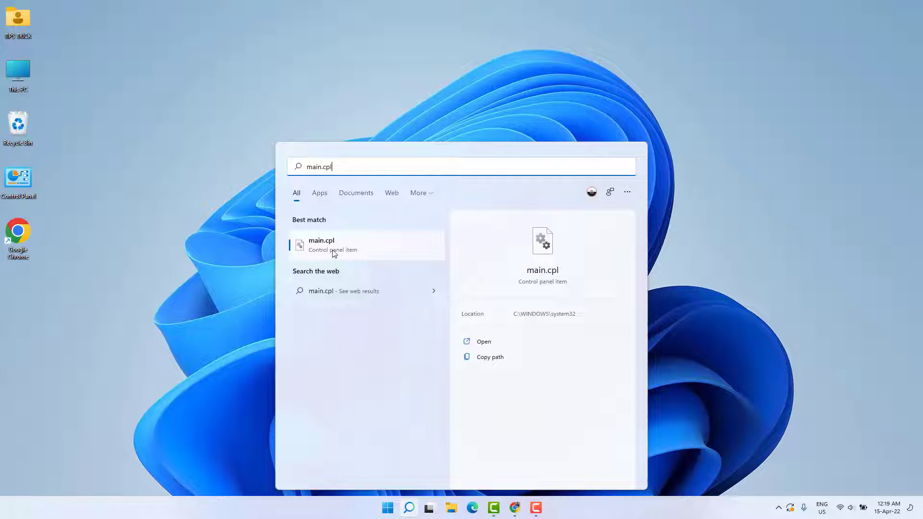
mouse_move(332, 243)
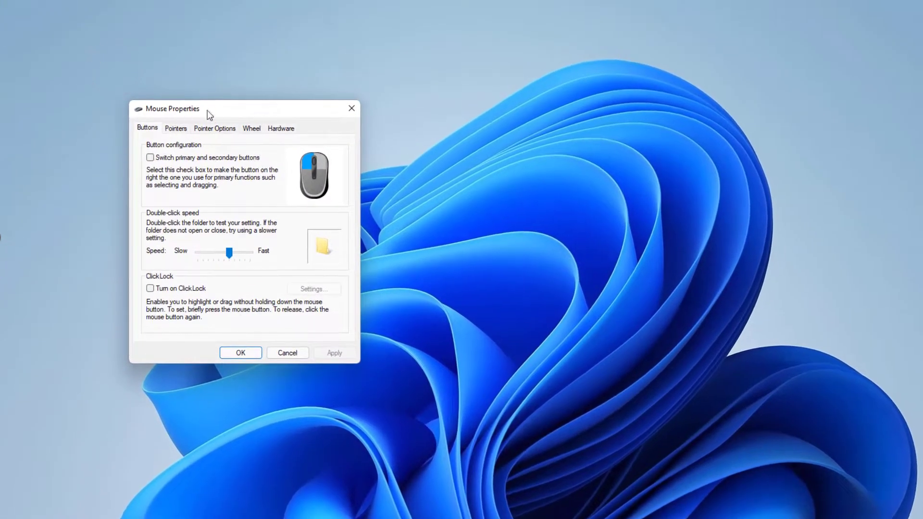
mouse_move(222, 134)
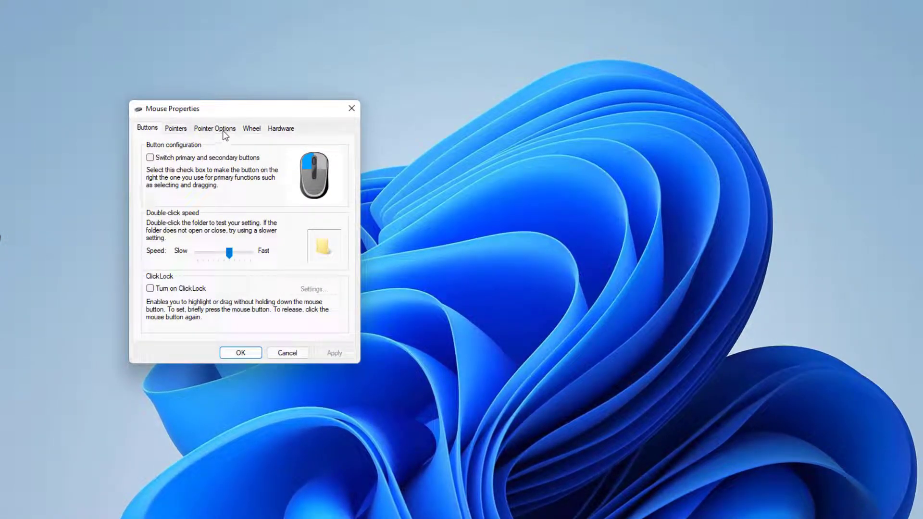
- Show the Pointer Options settings in Mouse Properties
left_click(215, 128)
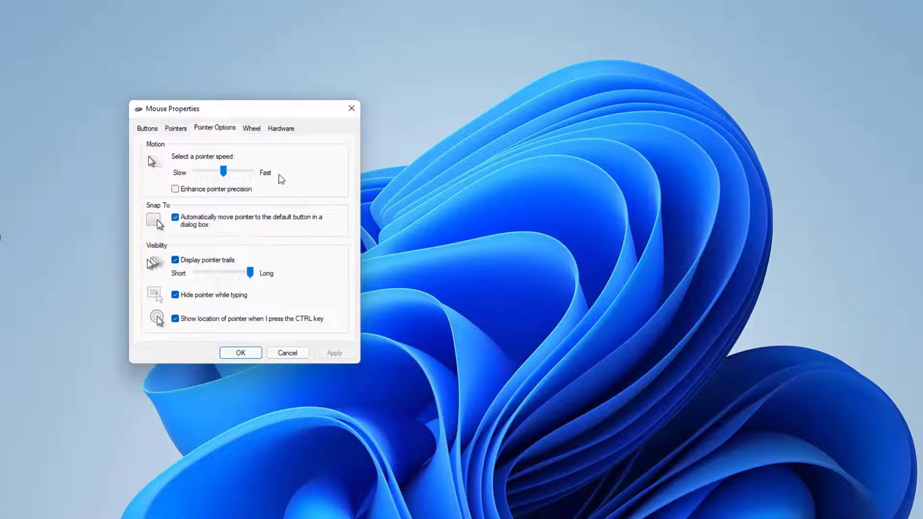
mouse_move(288, 213)
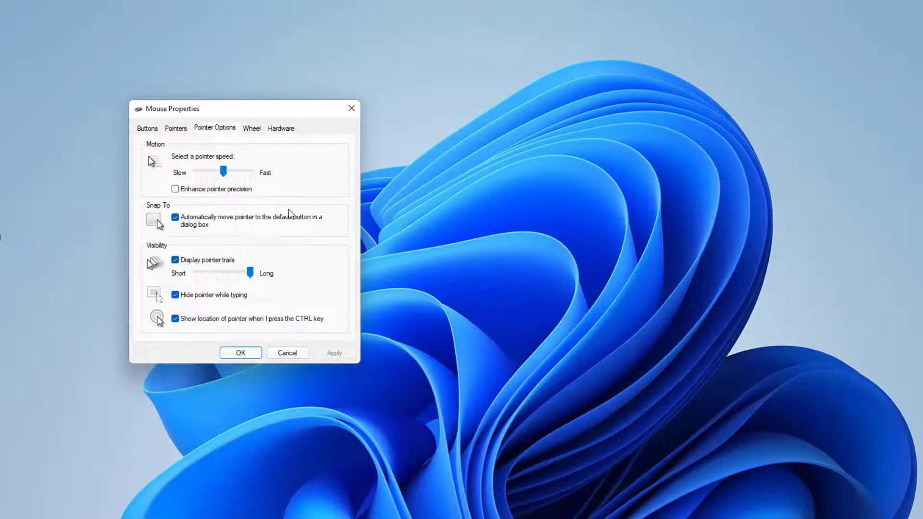
mouse_move(282, 179)
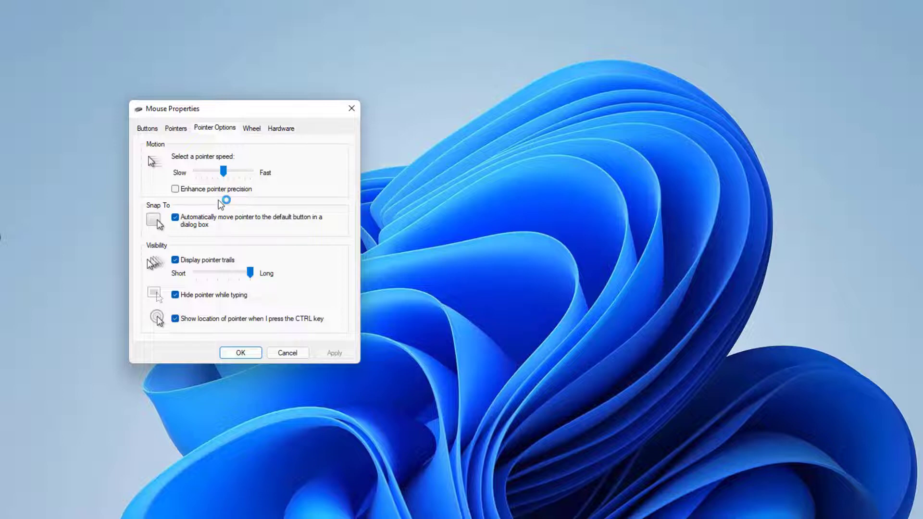
mouse_move(349, 214)
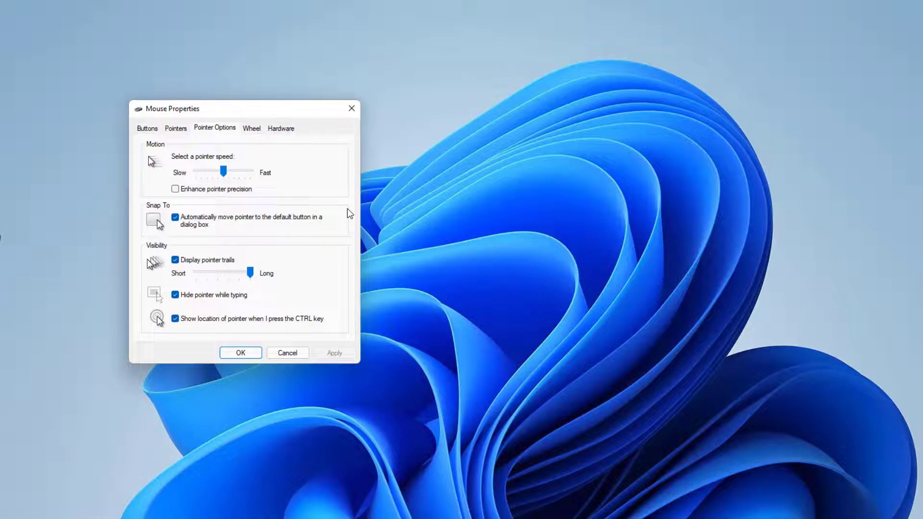
- Turn Enhance pointer precision on and snap-to, pointer trails and CTRL pointer location off
left_click(175, 189)
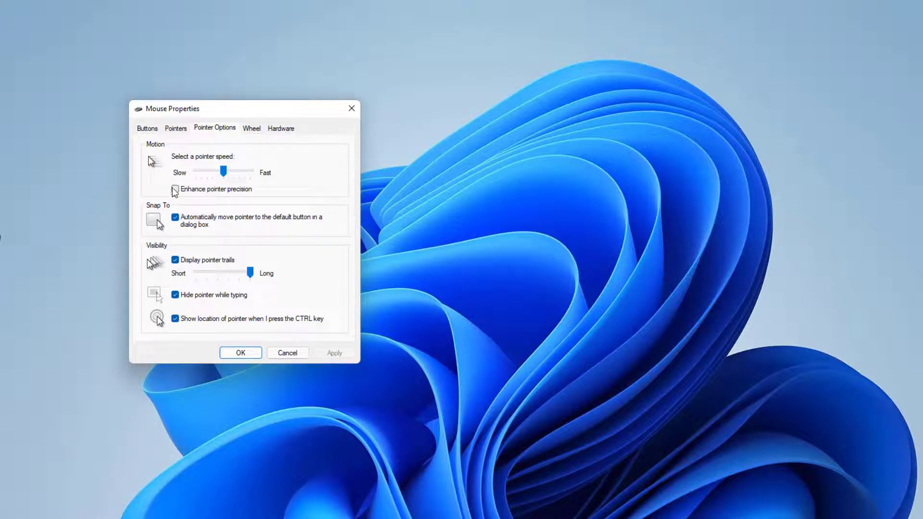
left_click(175, 189)
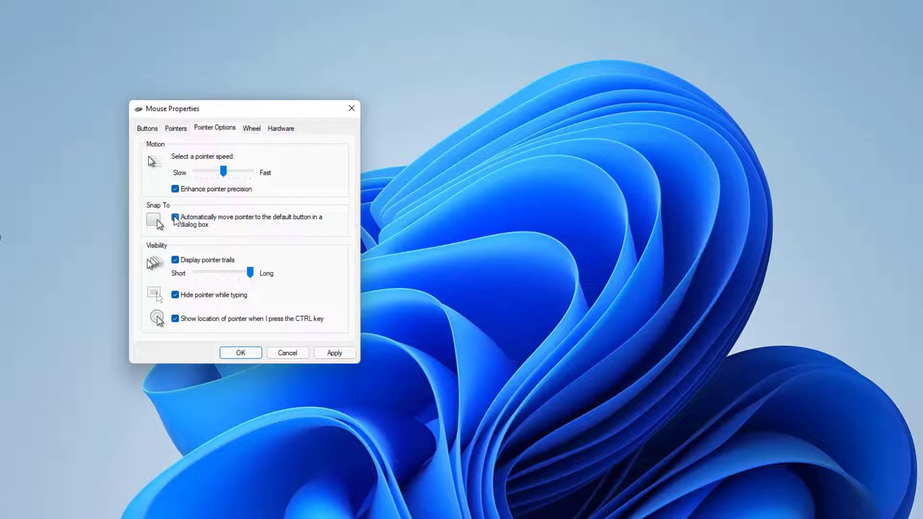
left_click(175, 219)
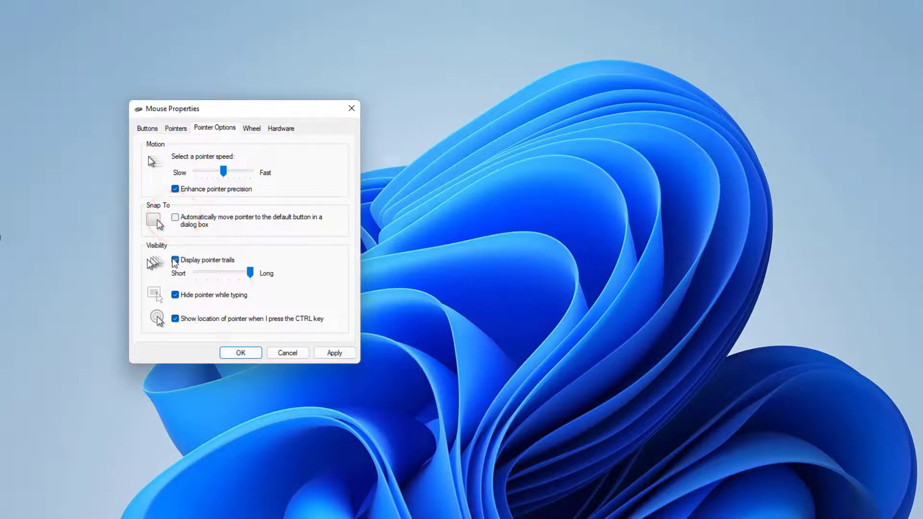
left_click(175, 261)
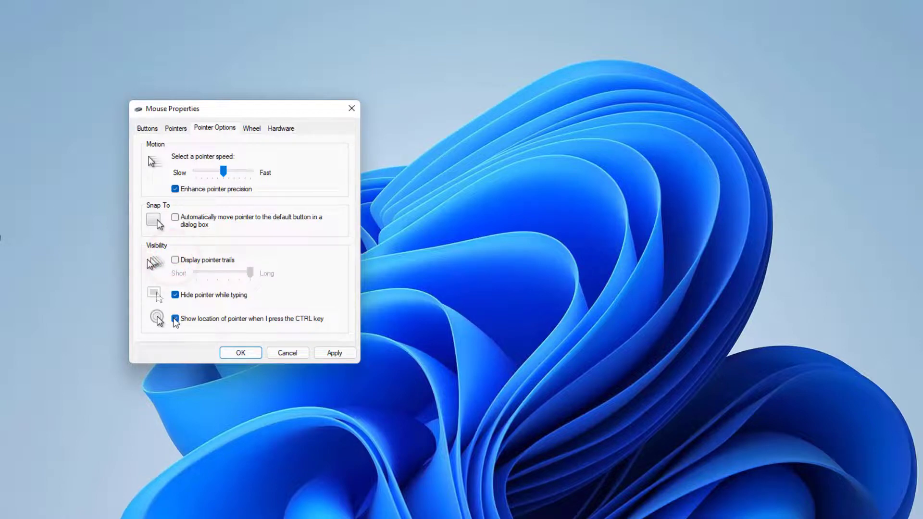
left_click(175, 318)
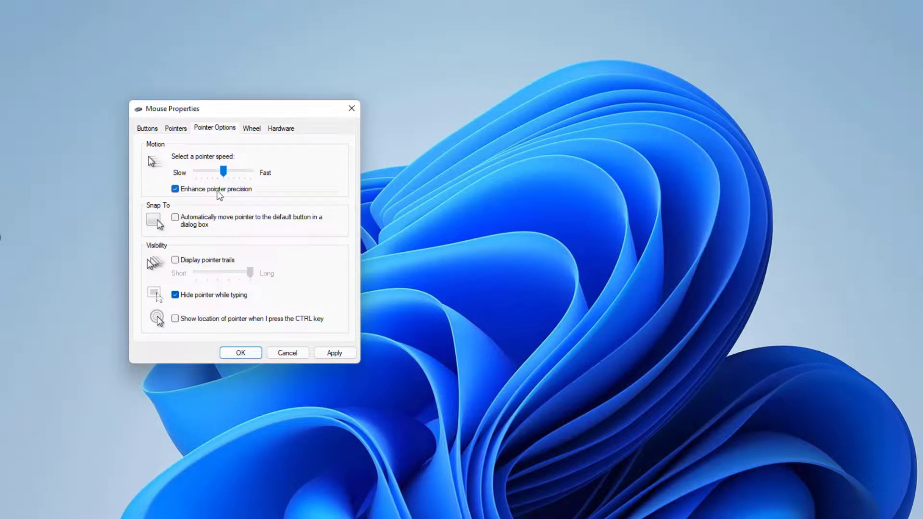
mouse_move(251, 195)
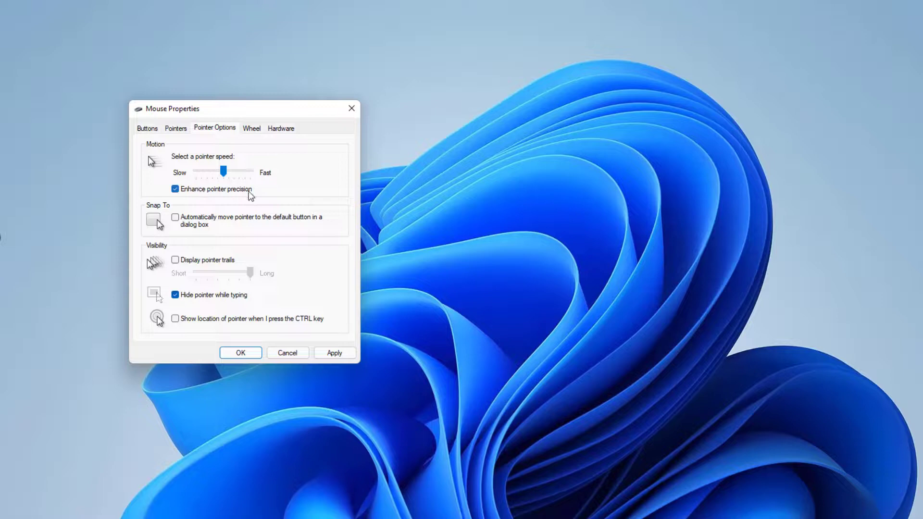
mouse_move(224, 308)
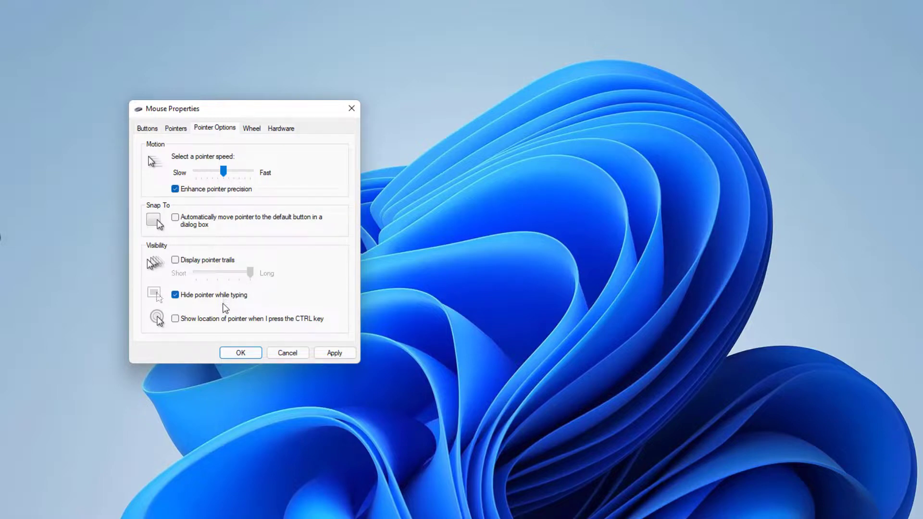